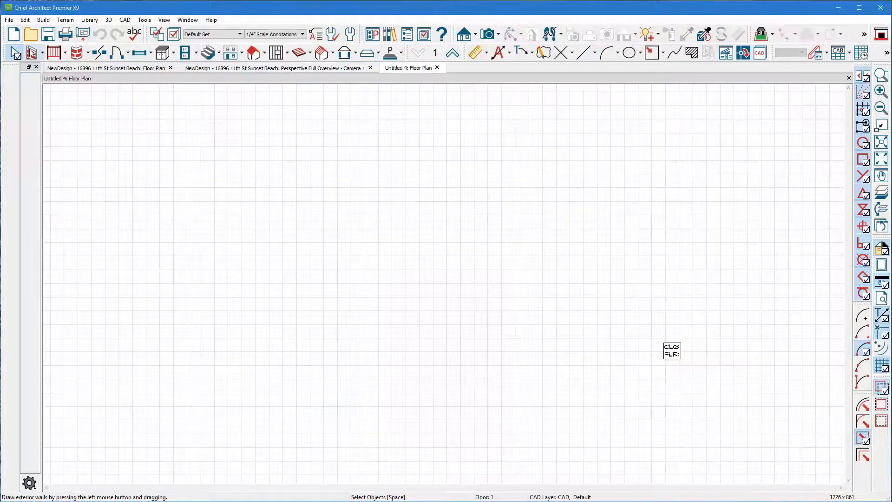
- Drag out four exterior walls enclosing a 384 sq ft rectangular room
left_click_drag(310, 194, 664, 193)
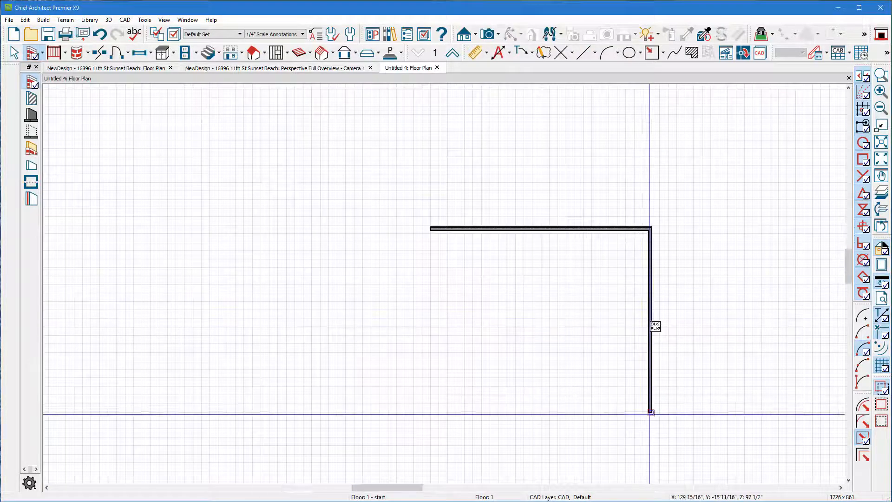
left_click_drag(650, 411, 423, 411)
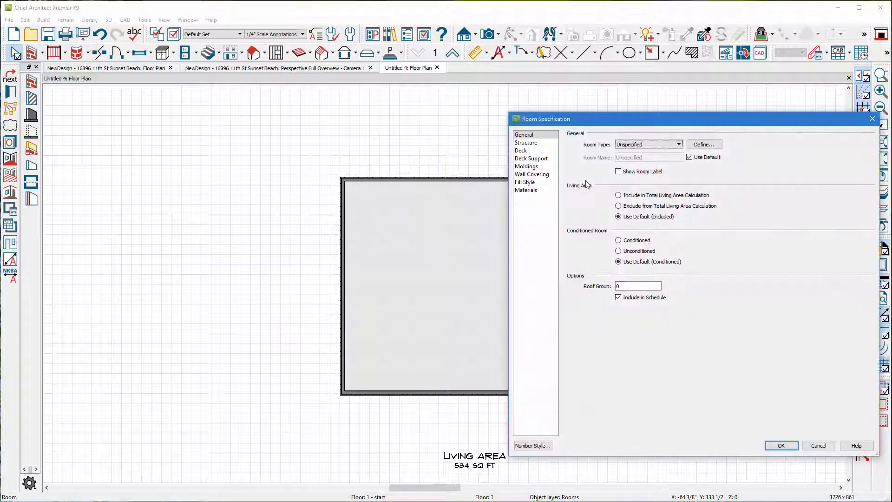
- View the room's Structure panel and its finished ceiling height field
left_click(525, 142)
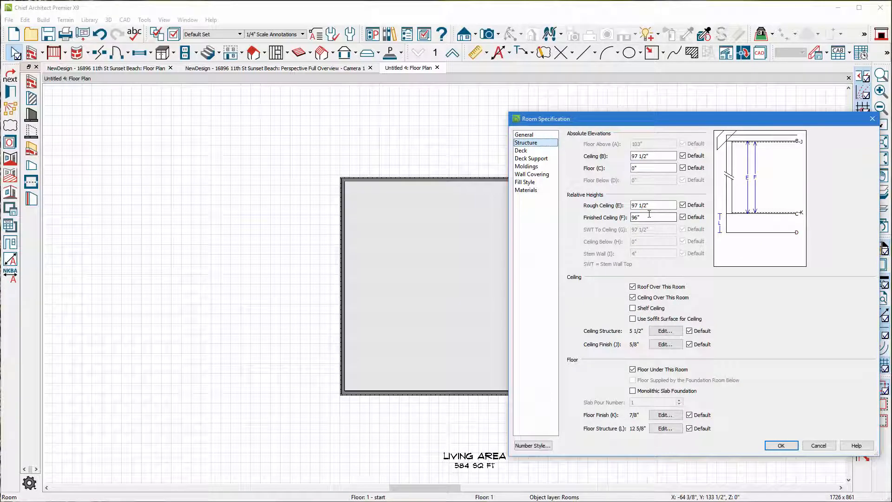
left_click(779, 445)
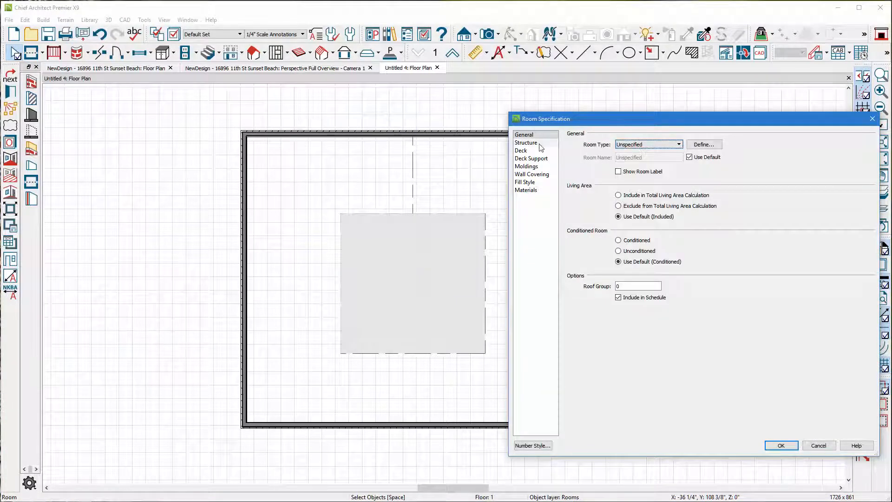
- Raise the inner room's finished ceiling height in its Structure settings
left_click(524, 142)
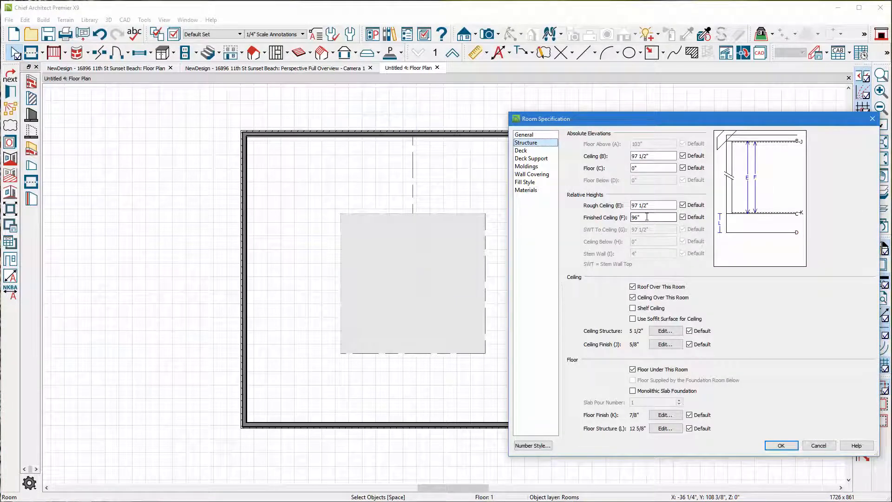
left_click(779, 445)
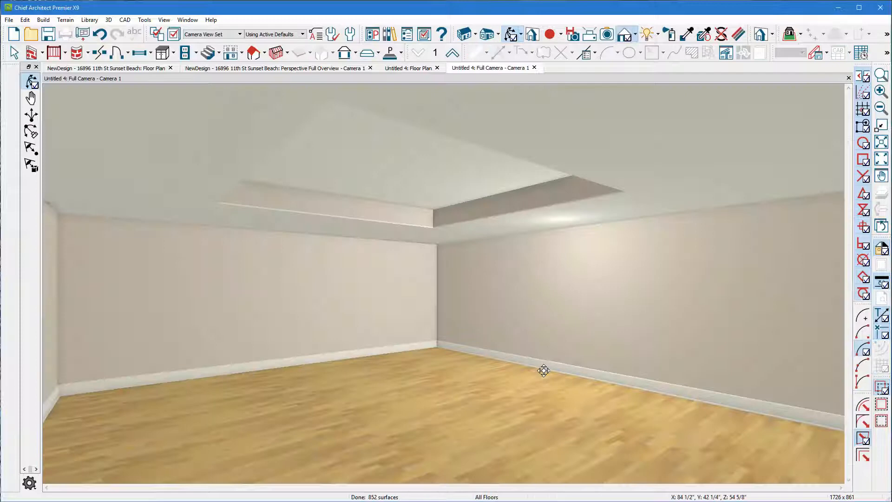
- Convert the floor outline under the tray into a 3D molding polyline
left_click_drag(542, 370, 289, 230)
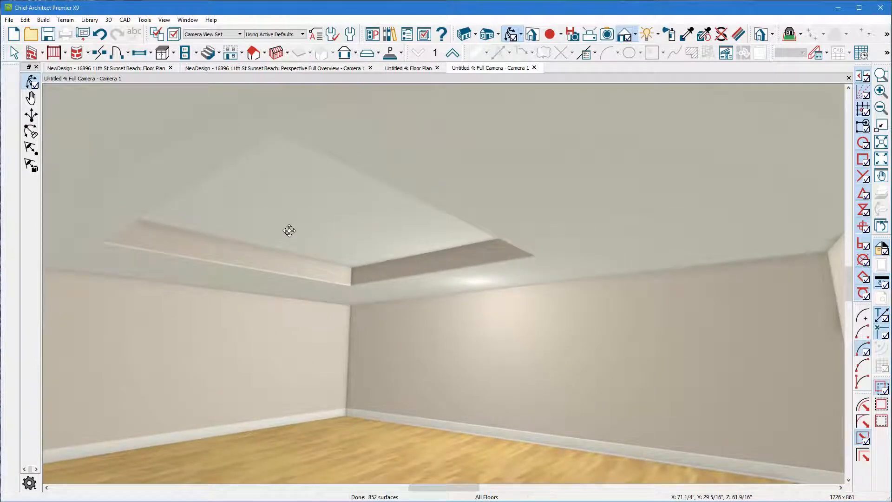
left_click_drag(289, 230, 436, 228)
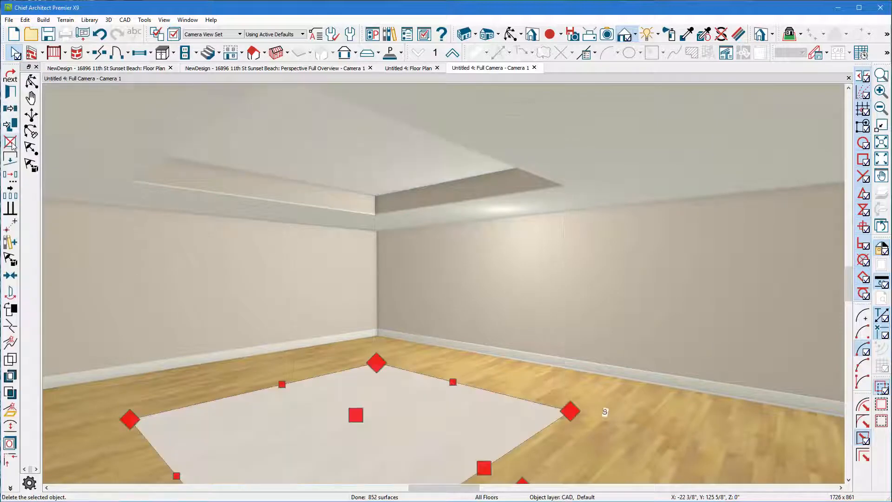
mouse_move(10, 410)
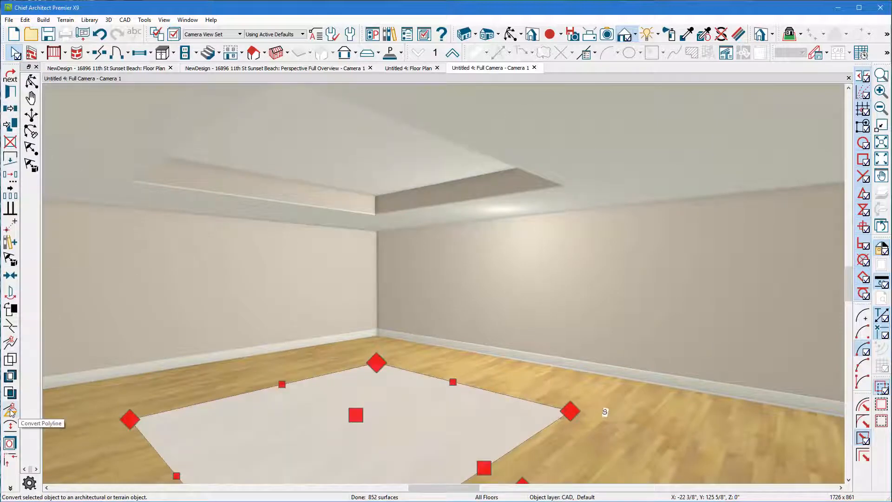
left_click(10, 410)
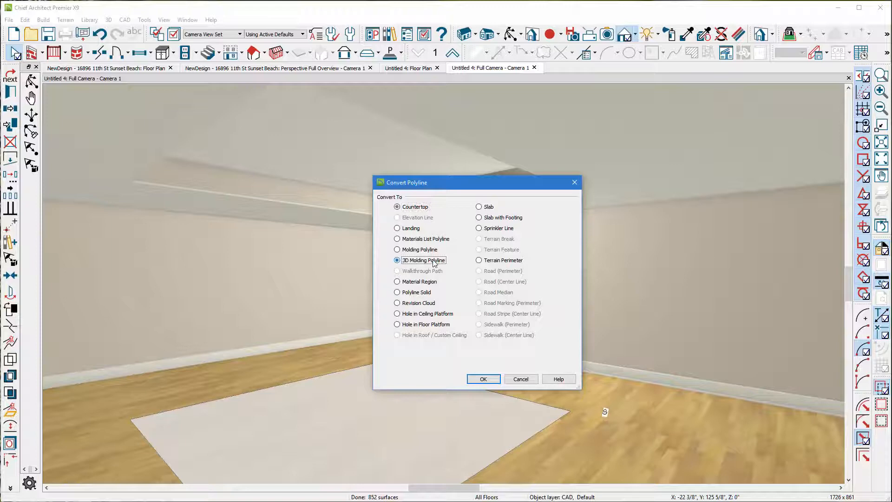
left_click(483, 379)
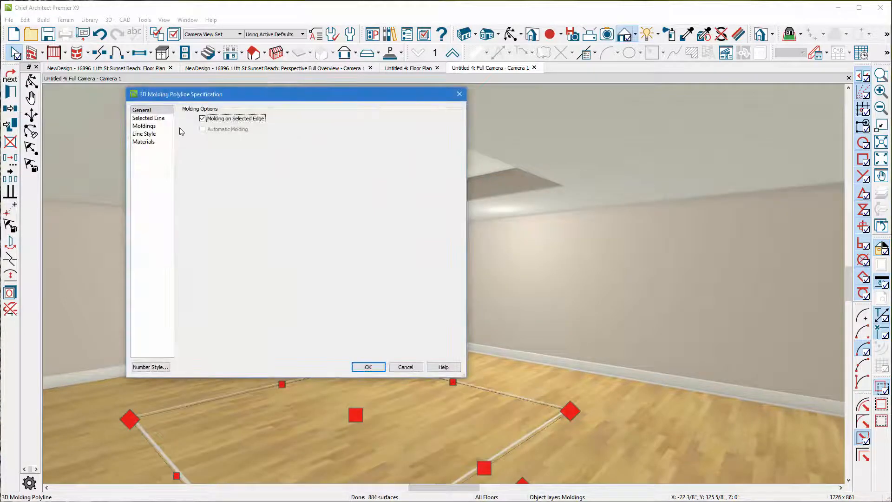
- Replace the polyline's molding profile with CA-73 from the Crown Molding library
left_click(144, 126)
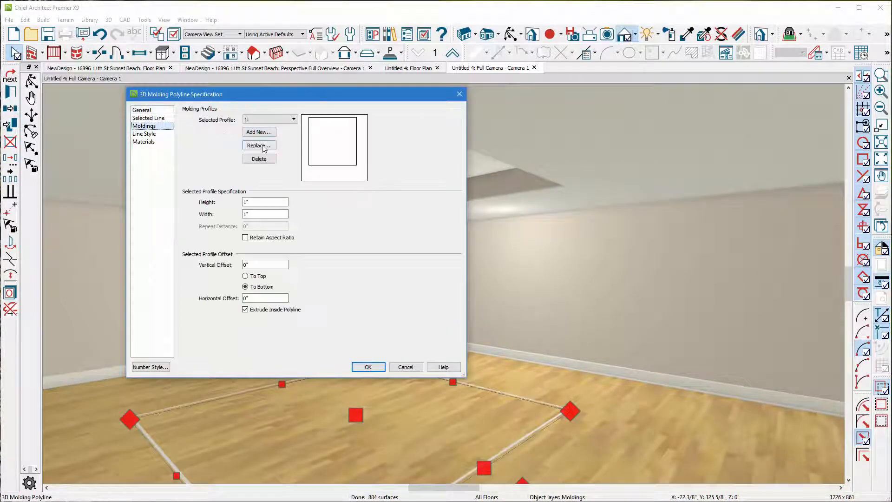
left_click(259, 145)
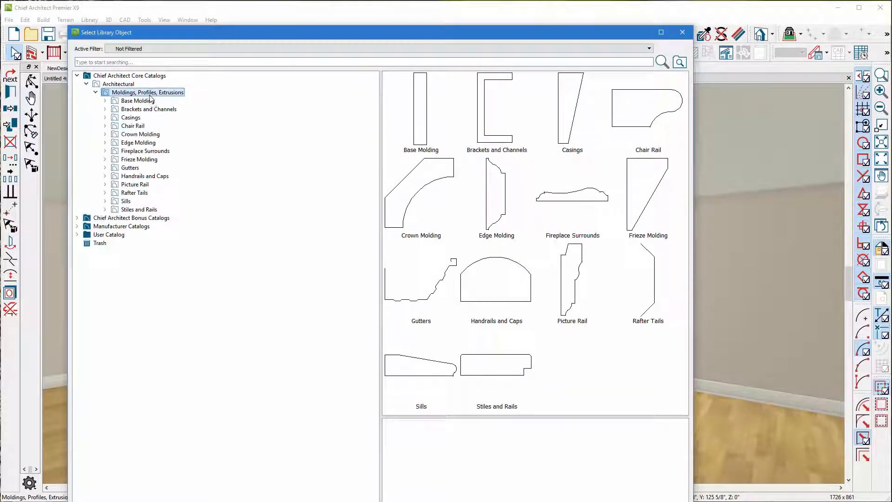
left_click(141, 133)
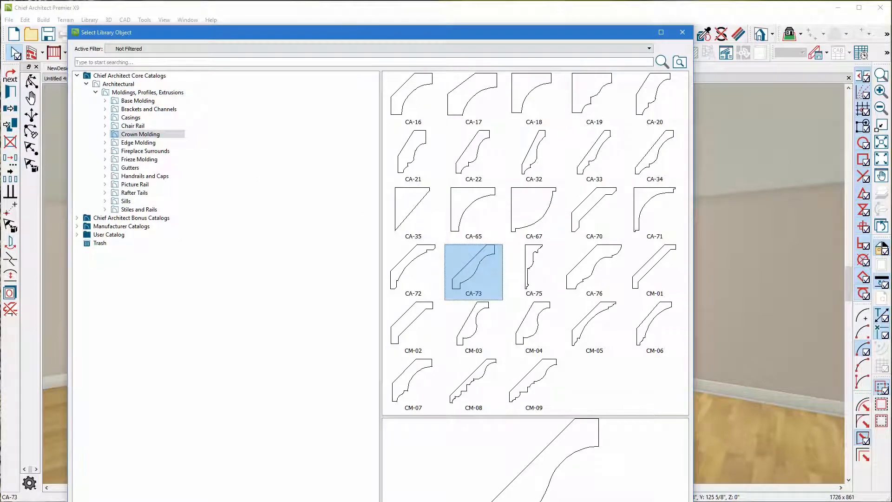
double_click(473, 271)
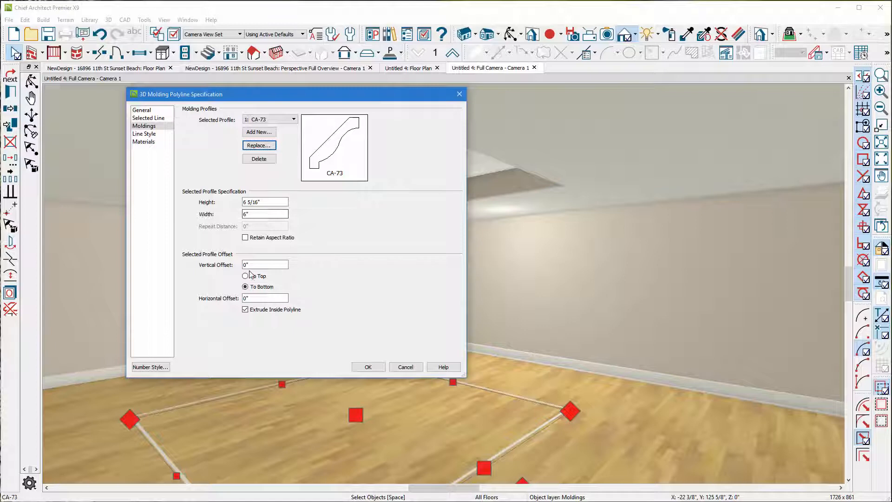
- Set the molding's vertical offset To Top and adjust the offset value
left_click(246, 276)
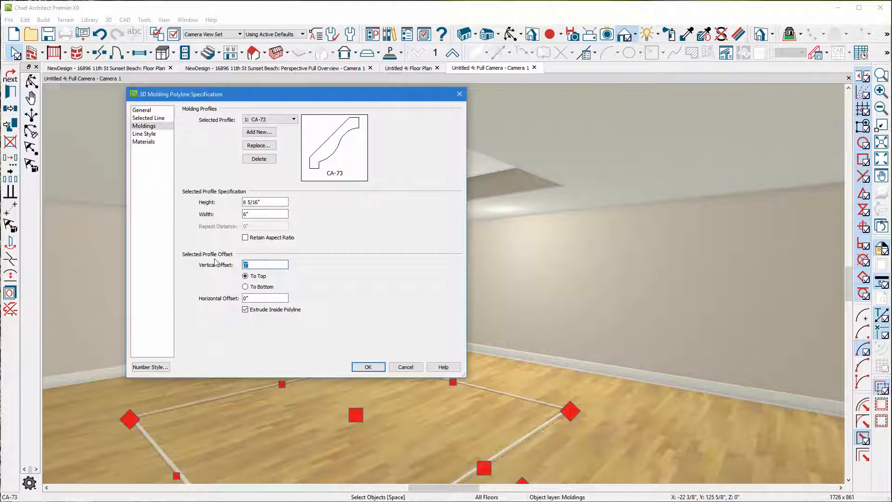
left_click(367, 366)
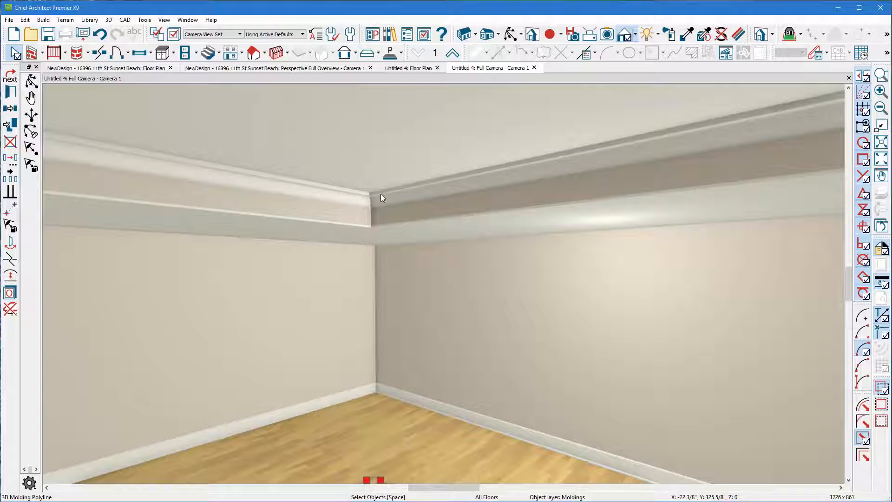
mouse_move(385, 189)
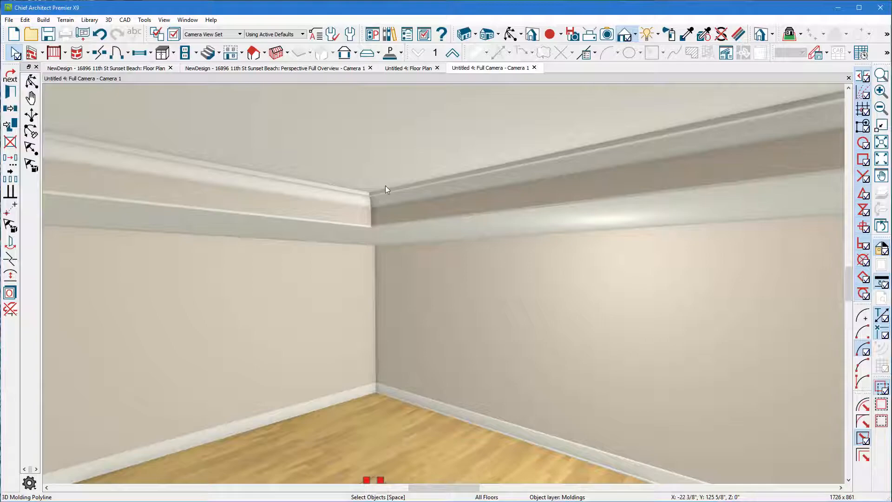